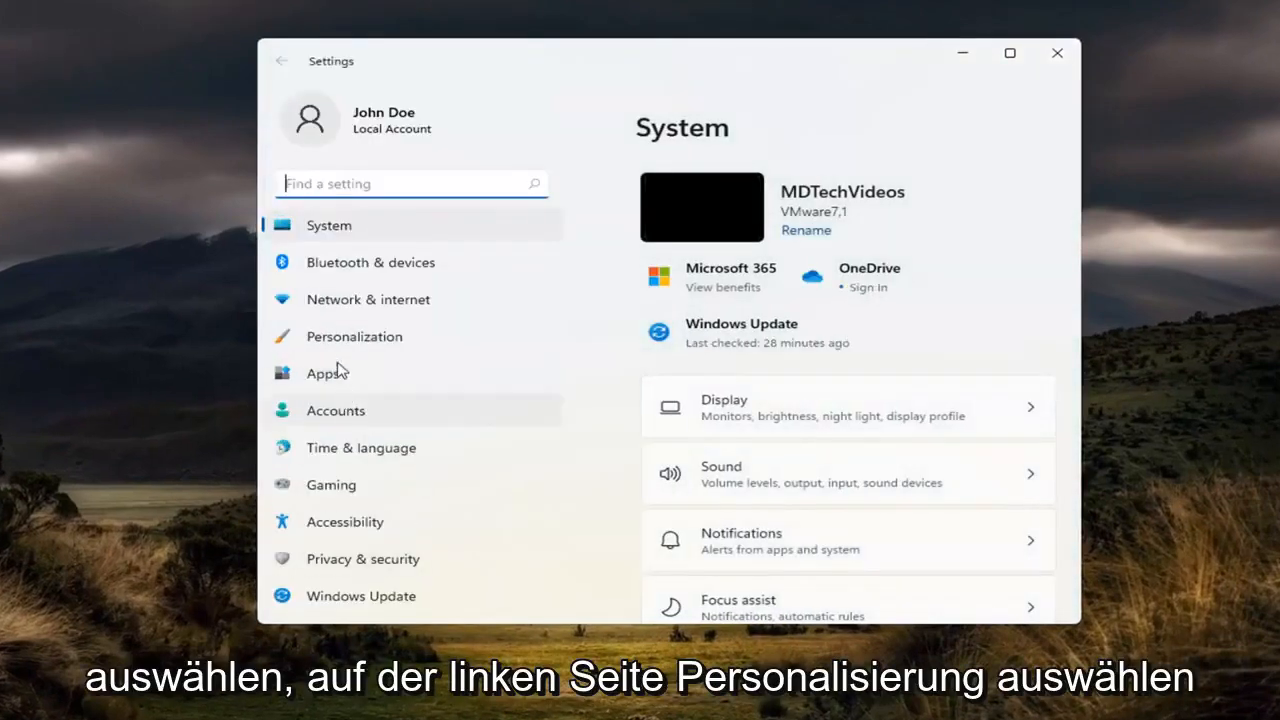
Go to the Personalization page from the Settings sidebar
left_click(354, 336)
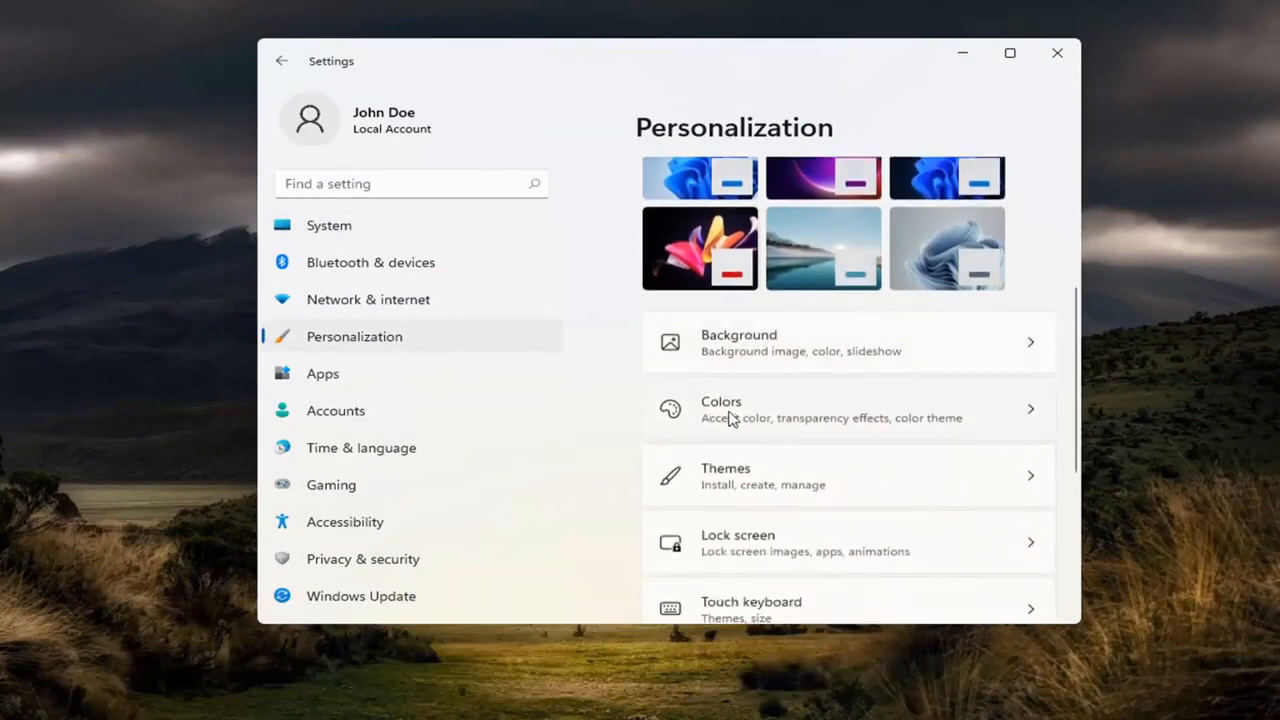
mouse_move(838, 430)
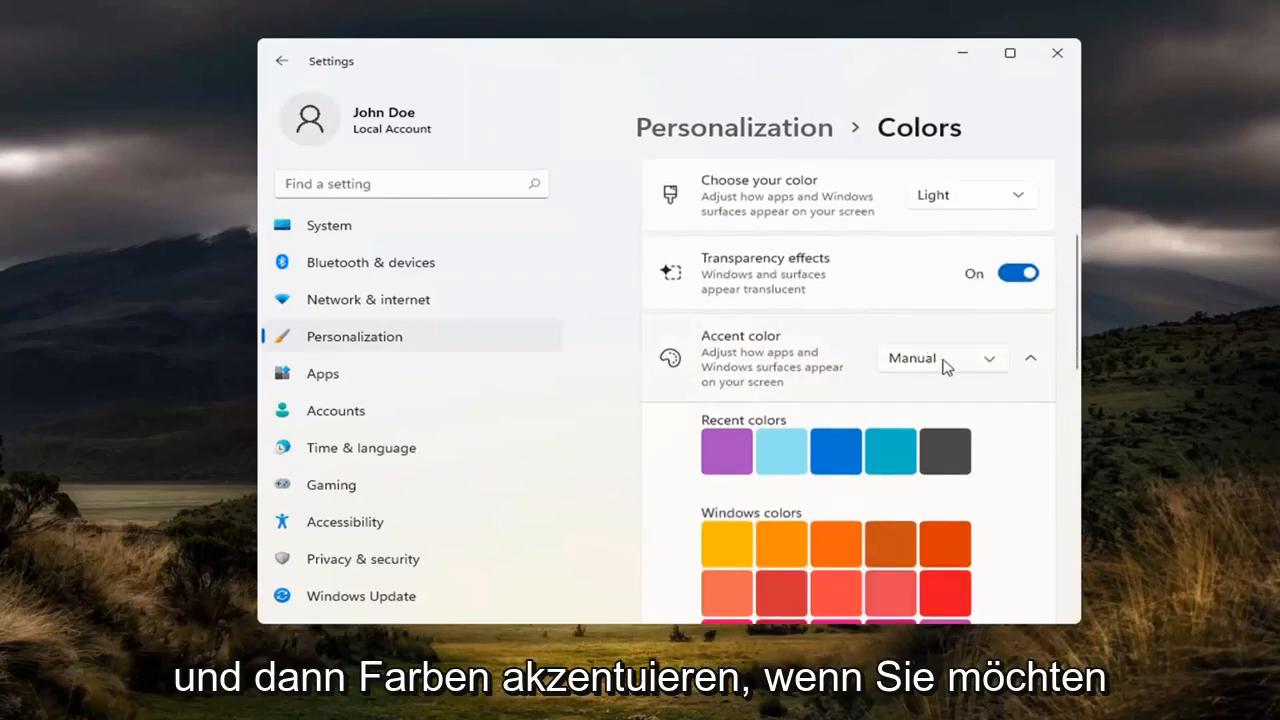
Keep Accent color on Manual and bring up the custom colour picker via View colors
left_click(940, 358)
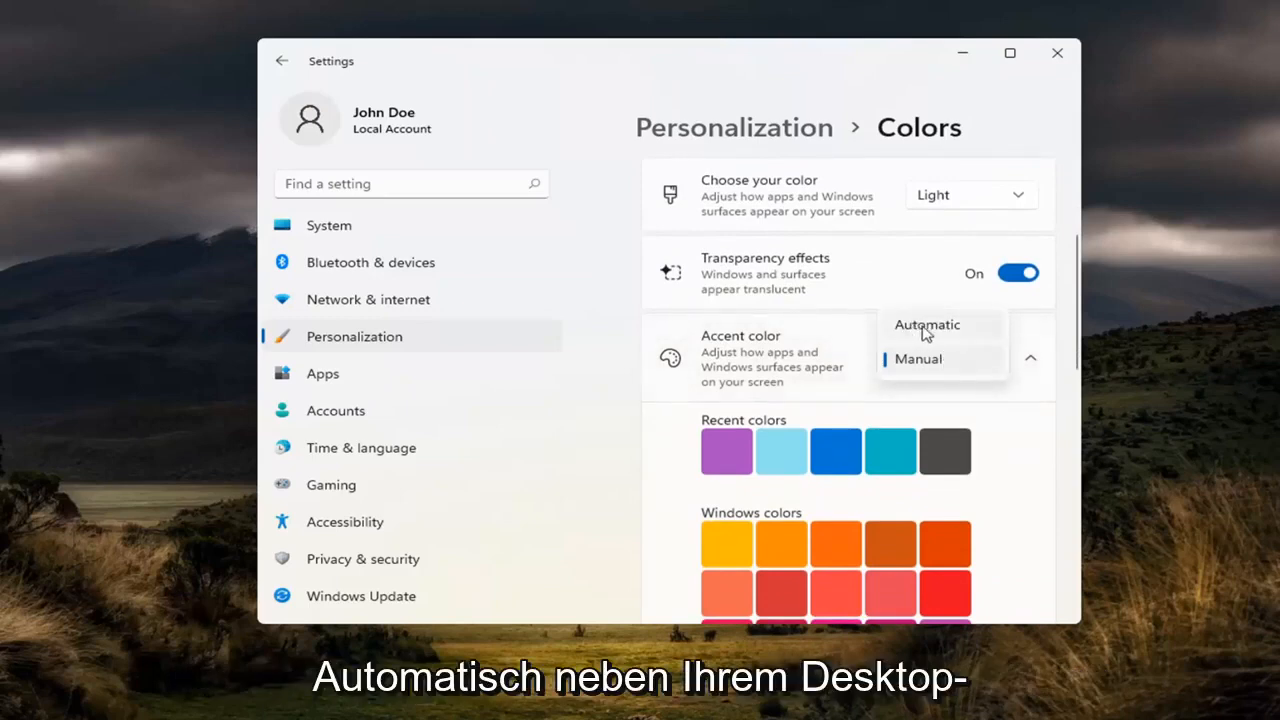
mouse_move(912, 342)
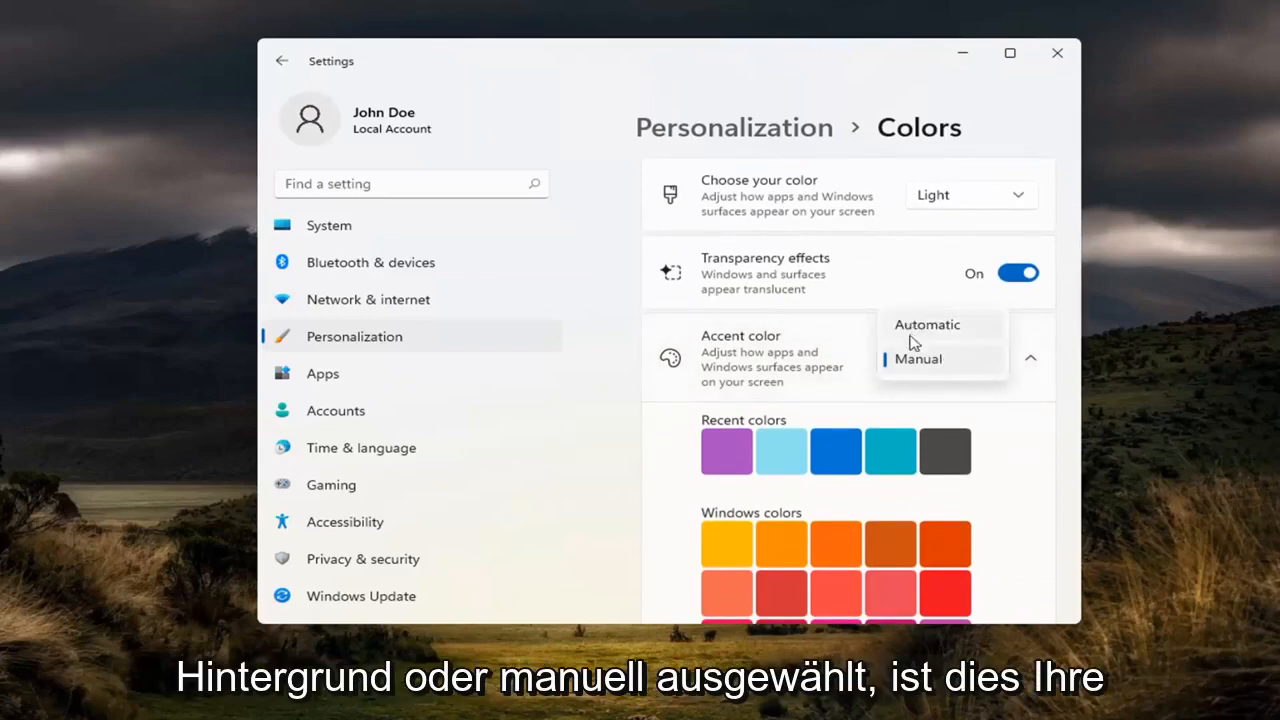
left_click(918, 358)
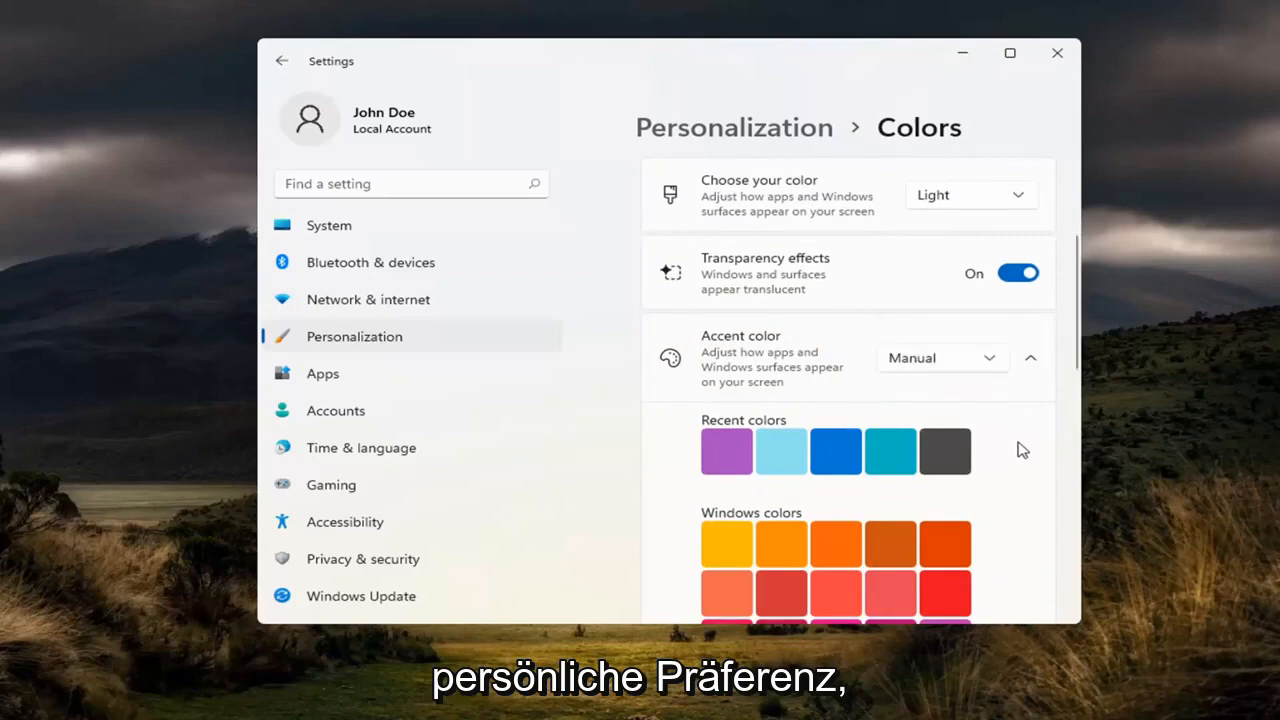
scroll("down", 3)
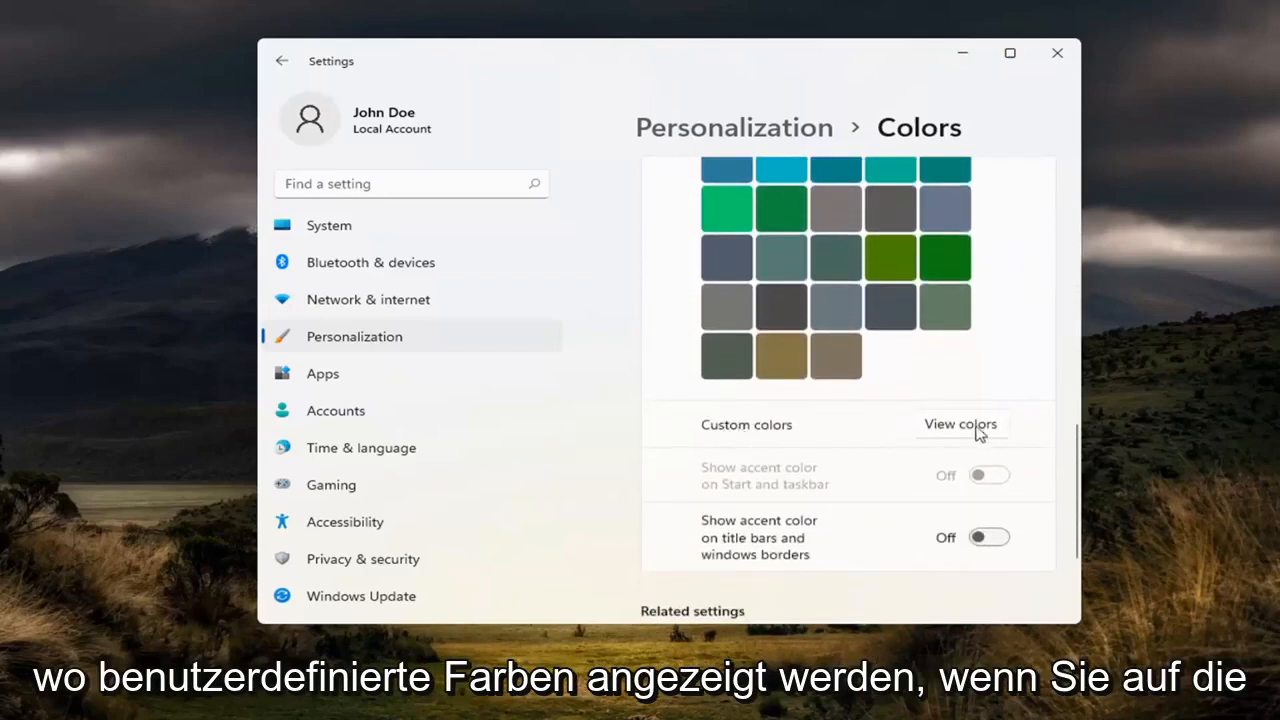
left_click(960, 424)
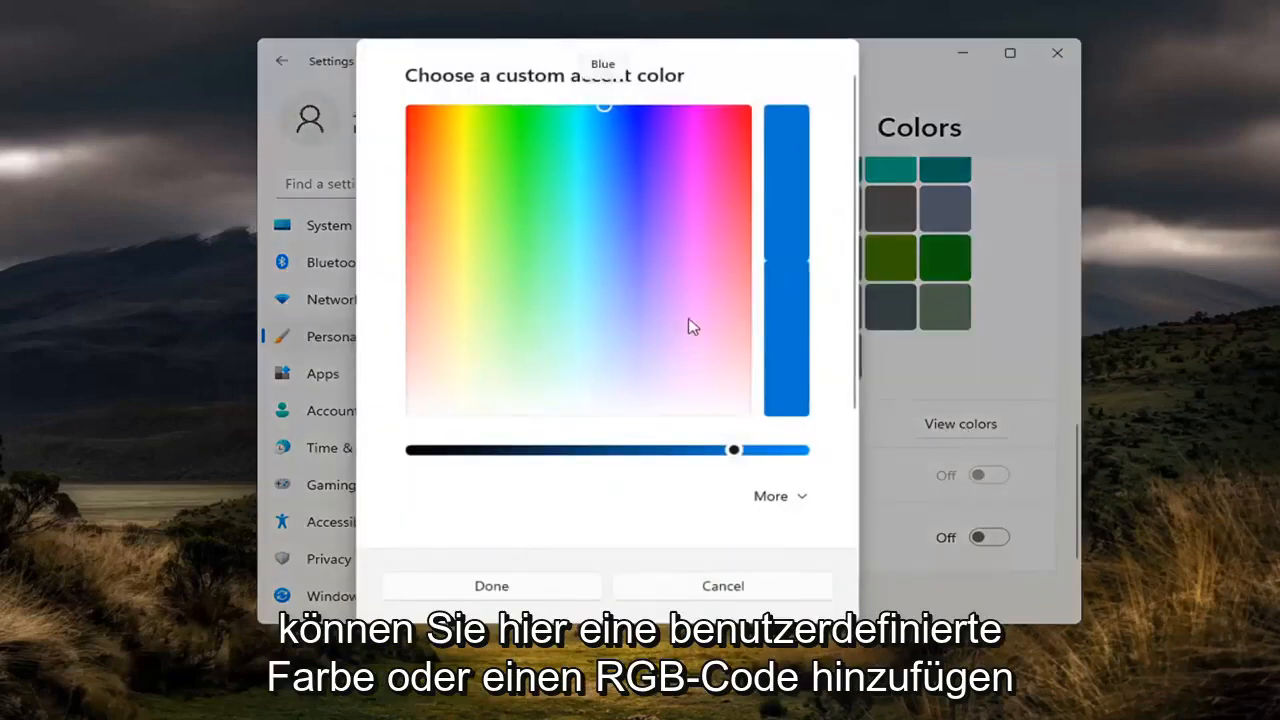
Expand the picker's More options, dismiss it without a colour, and close Settings to the desktop
left_click(770, 496)
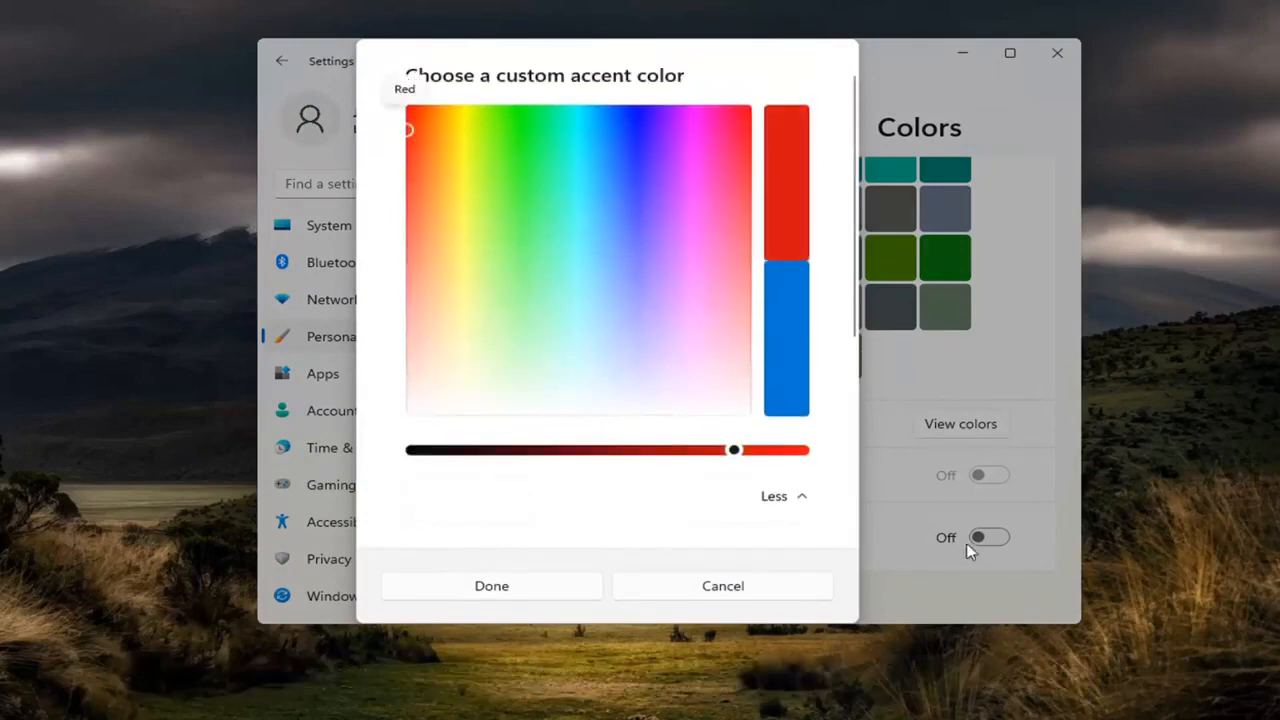
left_click(722, 584)
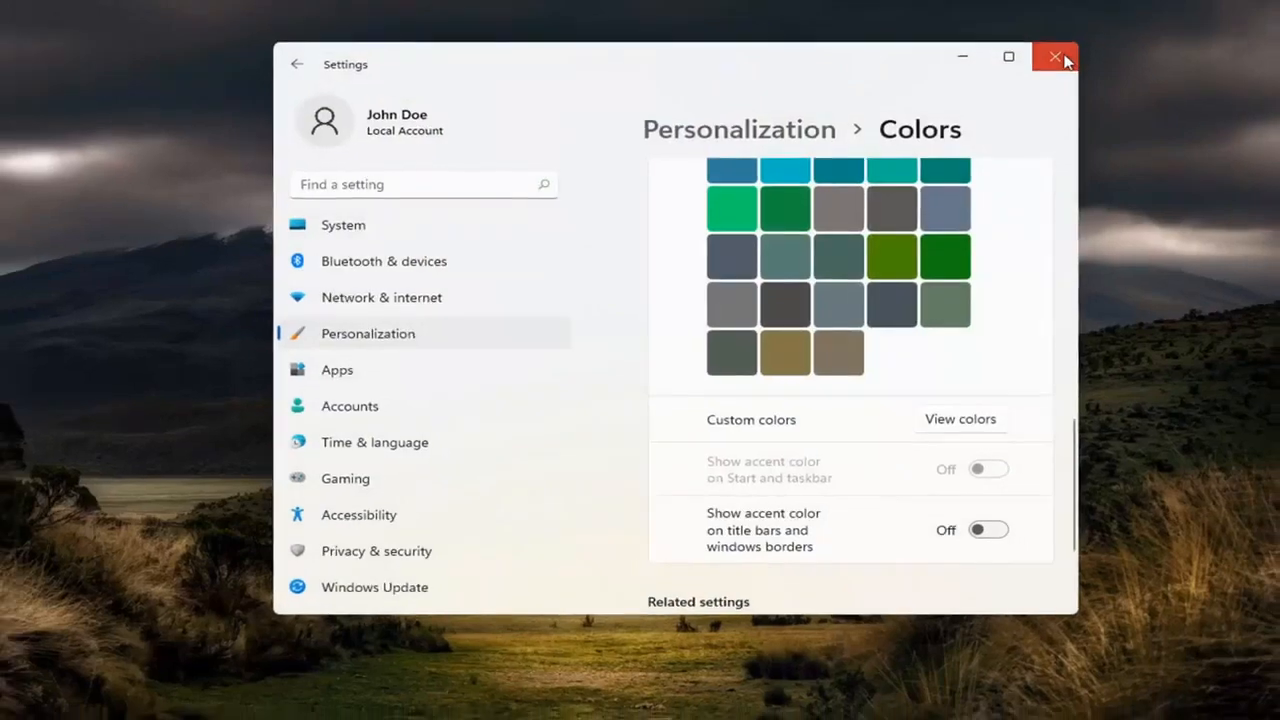
left_click(1054, 56)
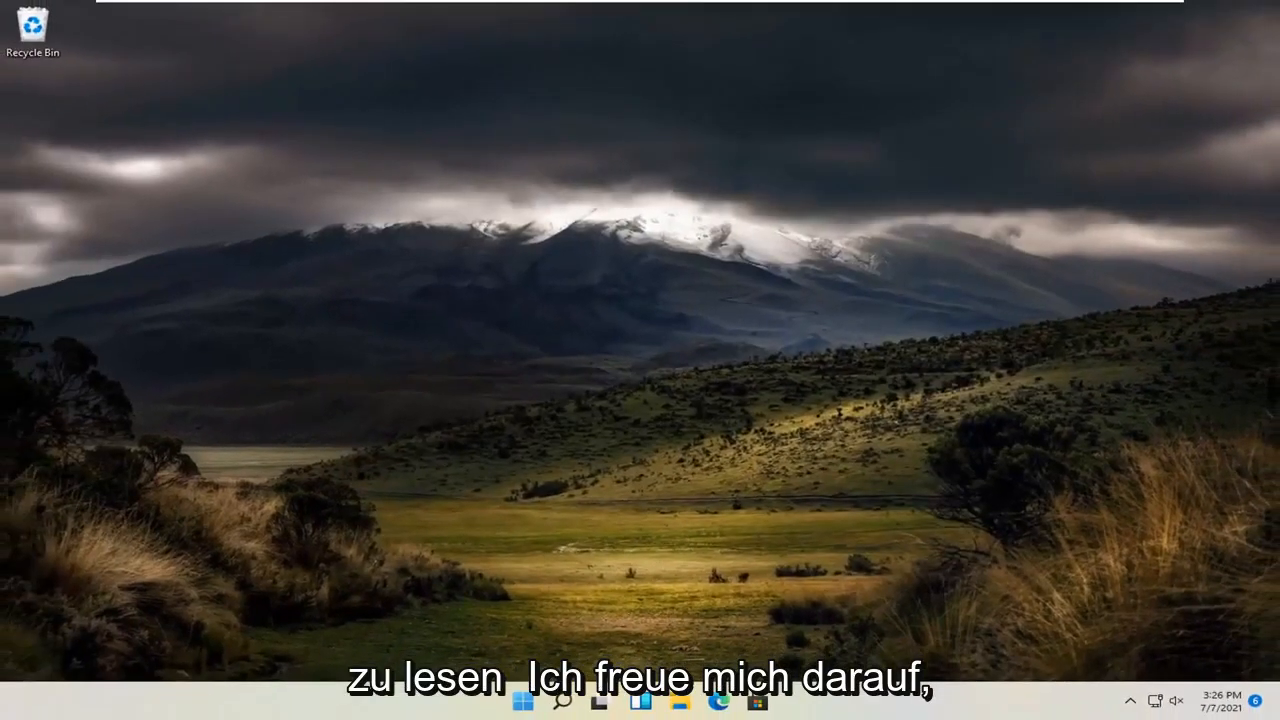